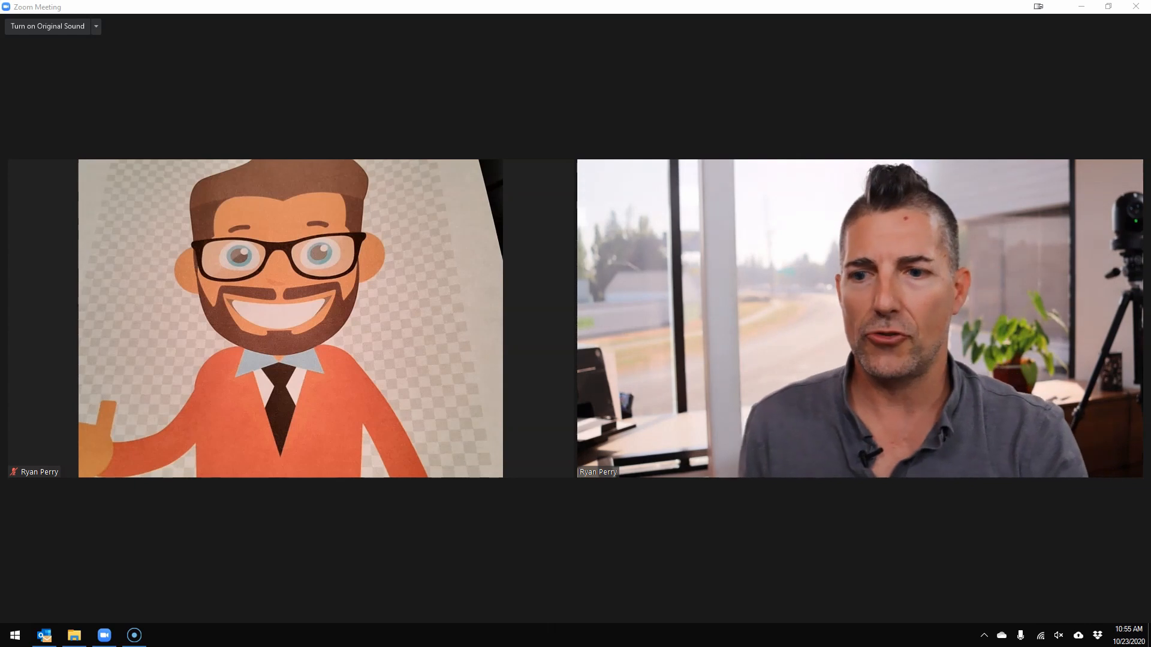
Step: Reveal the meeting's camera list showing SparkoCam Video and the other connected sources
left_click(105, 602)
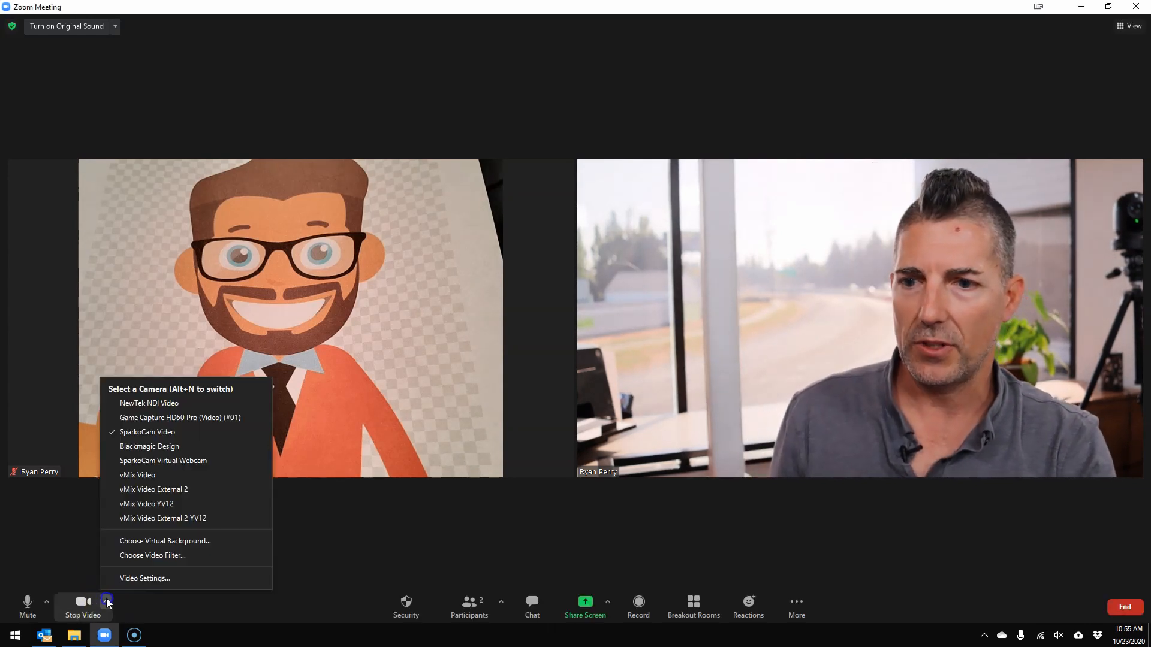
mouse_move(149, 475)
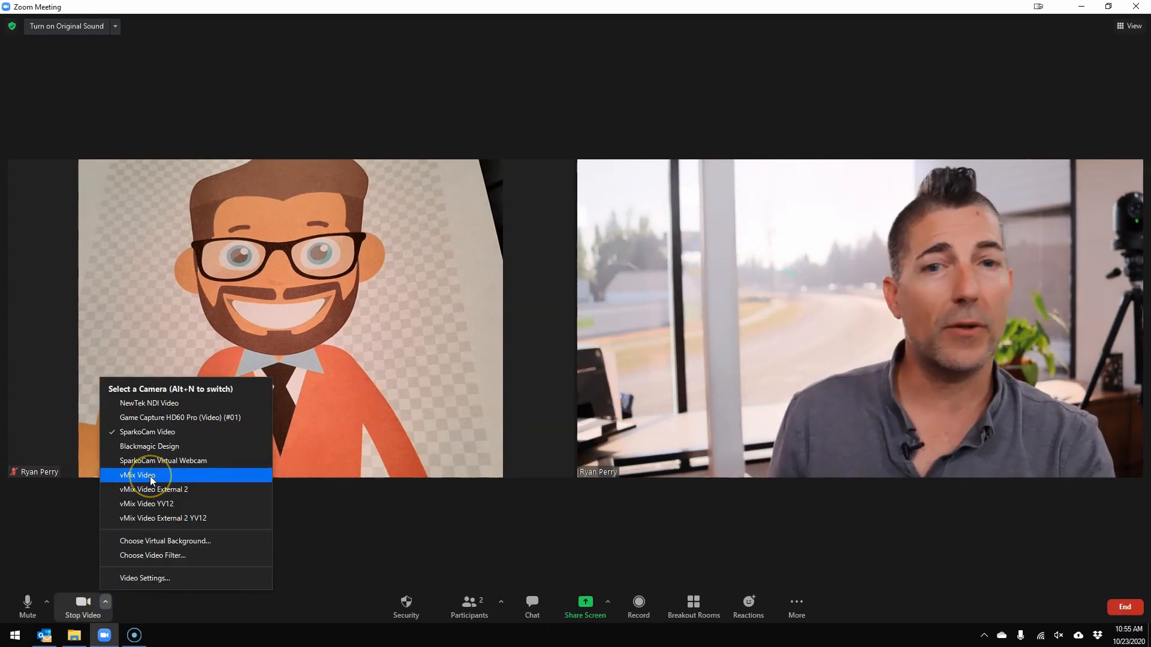
mouse_move(166, 432)
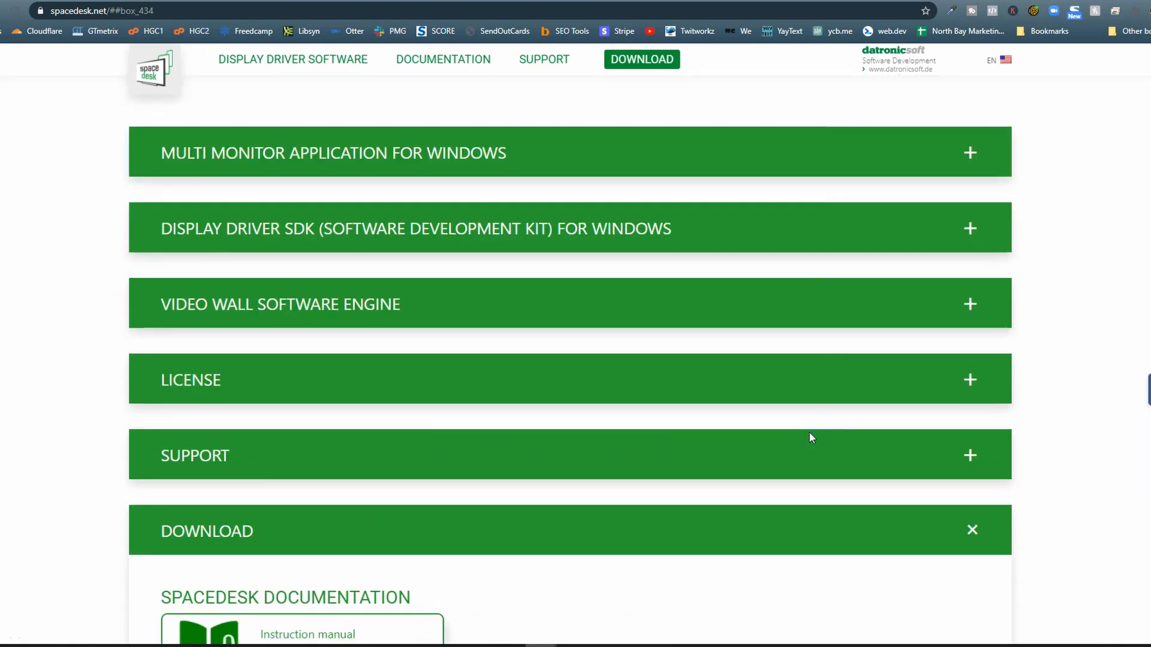
Step: Scroll spacedesk's download section through the Windows drivers and iOS, Android, Amazon, HTML5 viewers
scroll("down", 3)
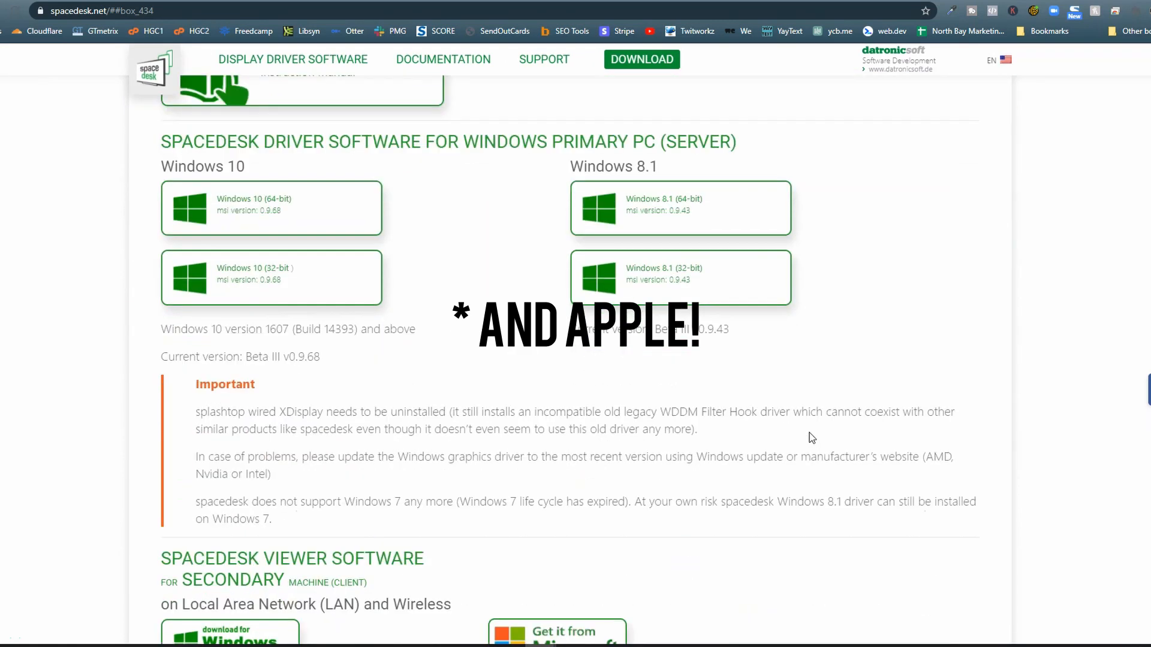
scroll("down", 3)
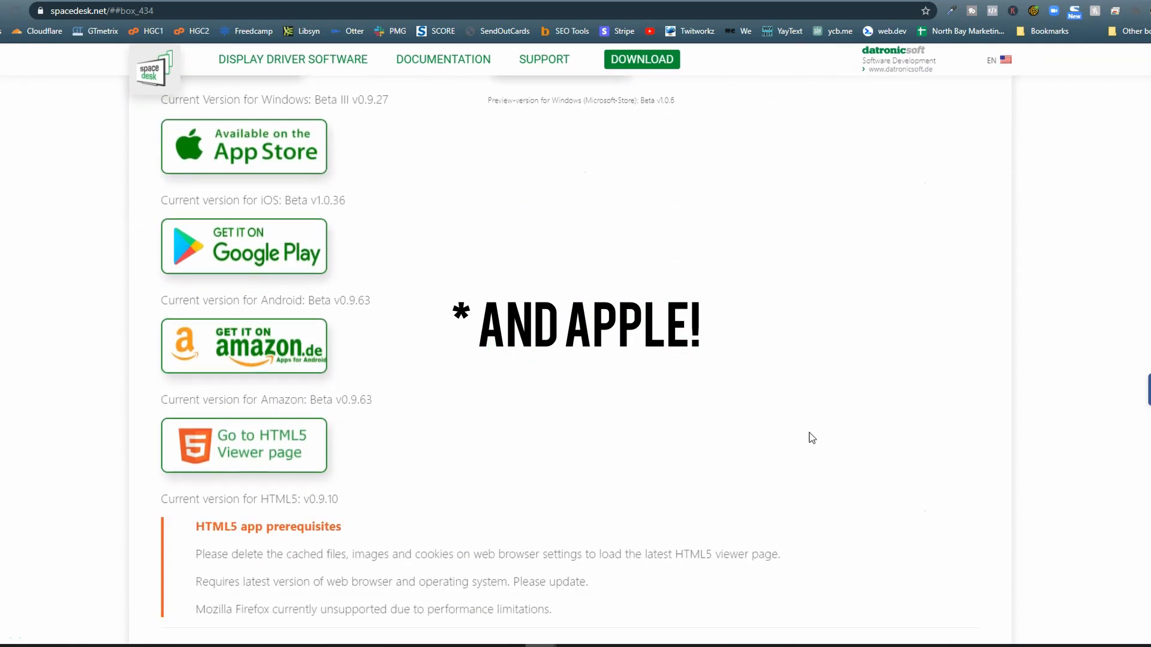